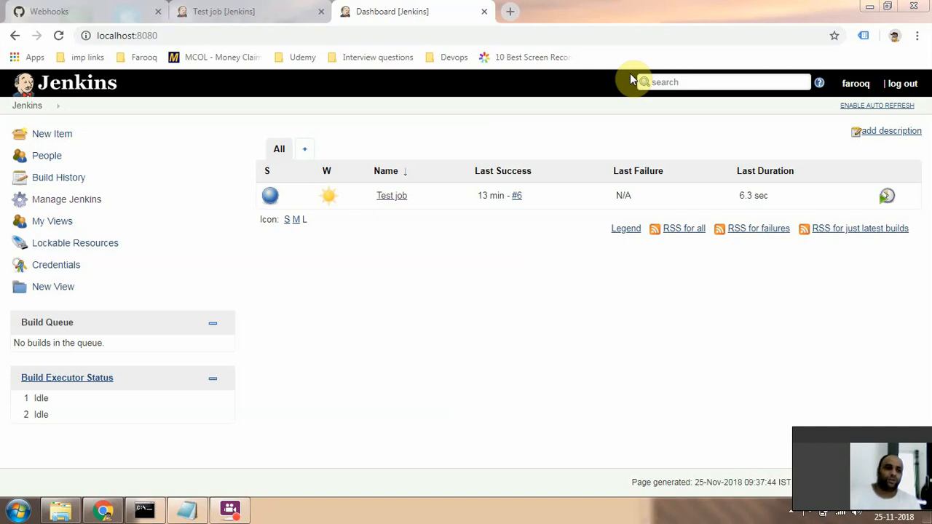
mouse_move(129, 129)
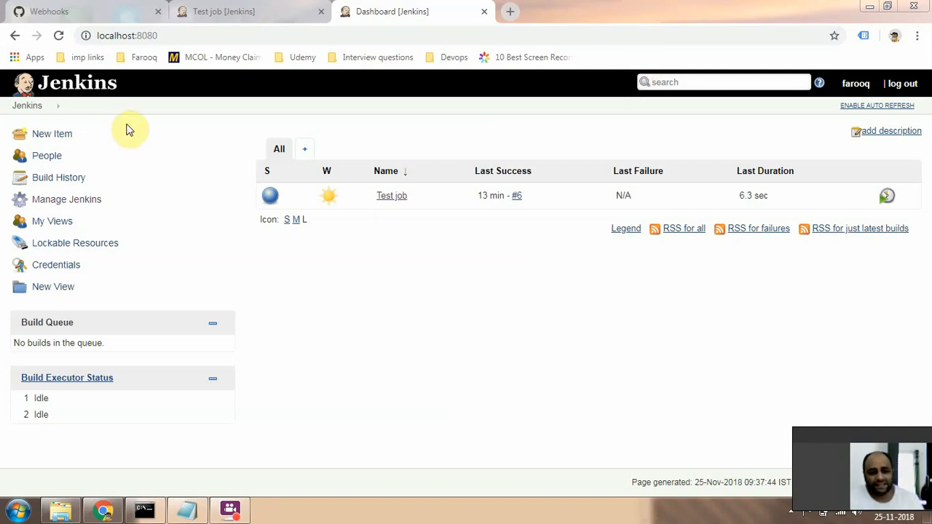
Create a new Pipeline job named 'pipeline' and land on its configuration page
left_click(52, 134)
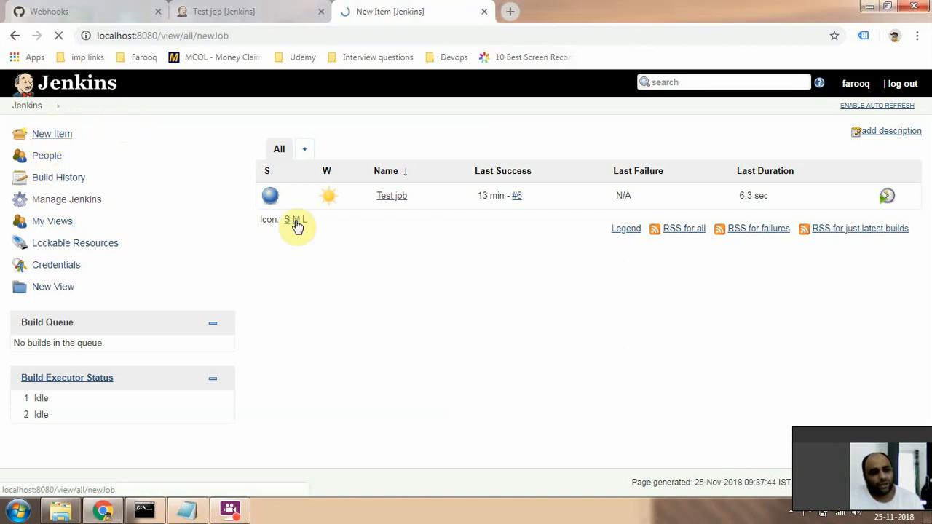
left_click(52, 133)
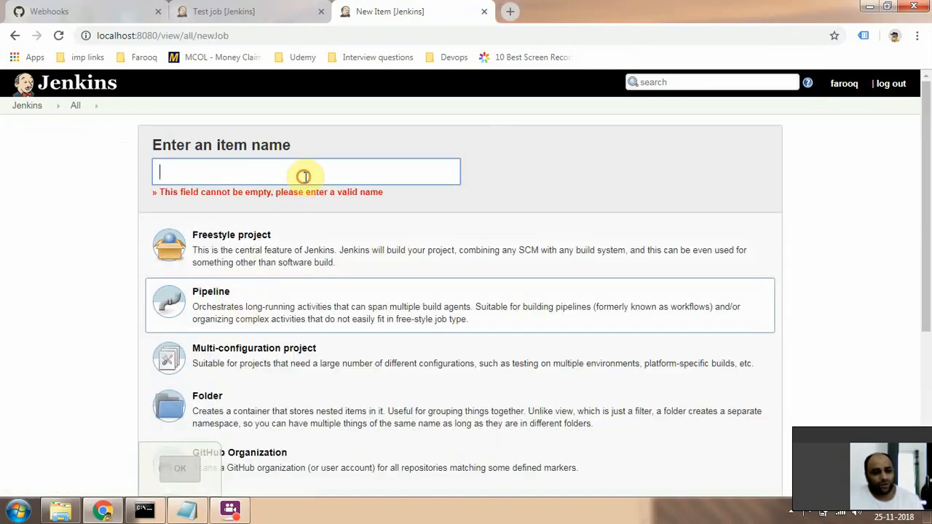
type("pipeline")
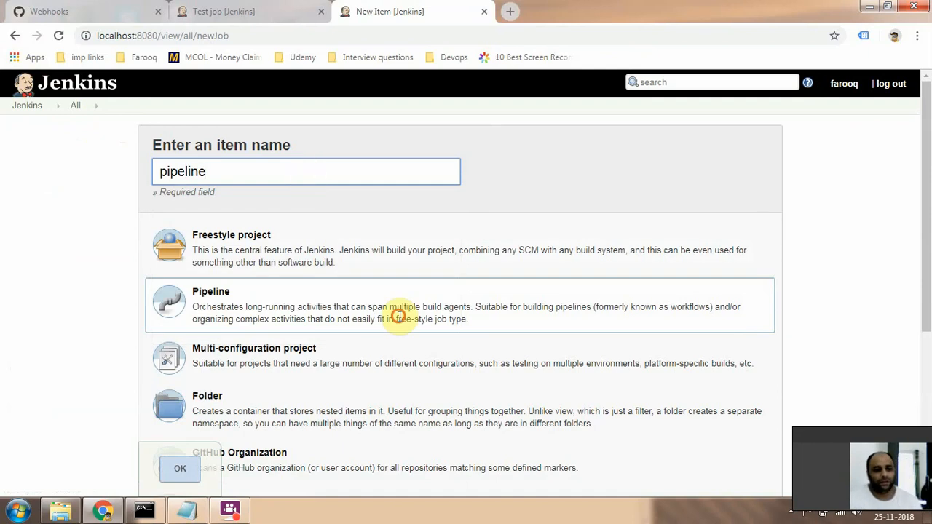
left_click(180, 469)
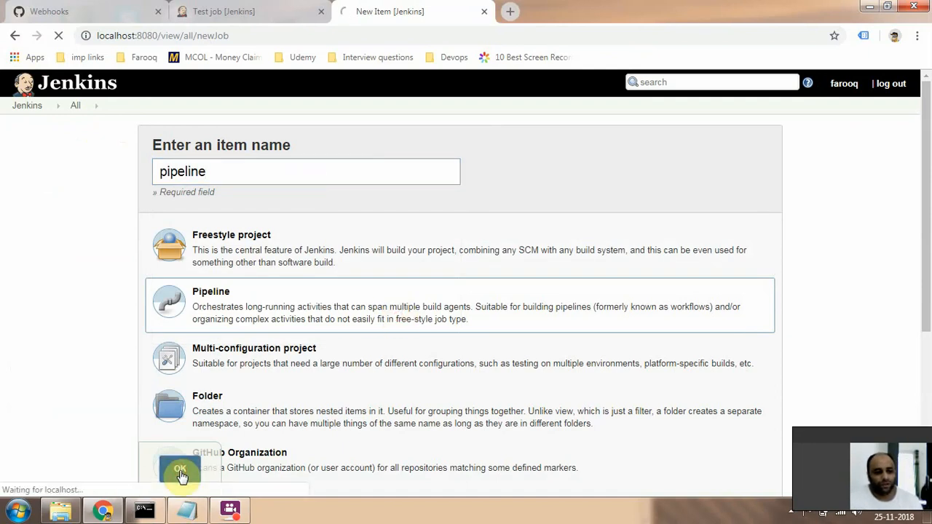
left_click(180, 469)
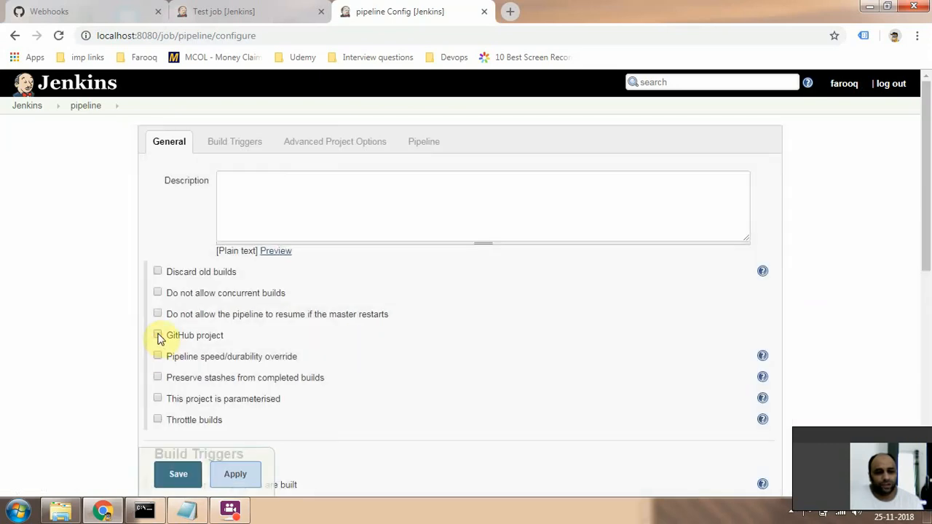
Enable GitHub project on the job and copy the ansible-symlink repository address from GitHub
left_click(157, 335)
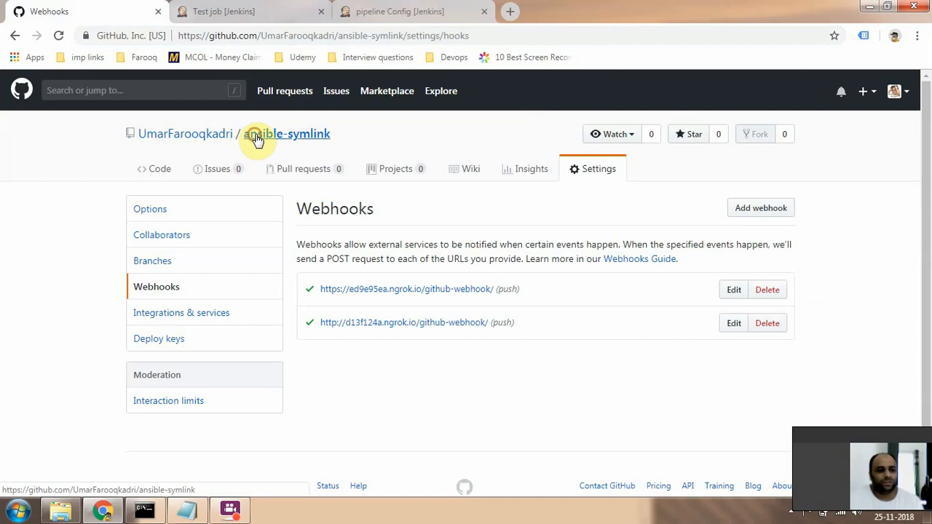
left_click(287, 133)
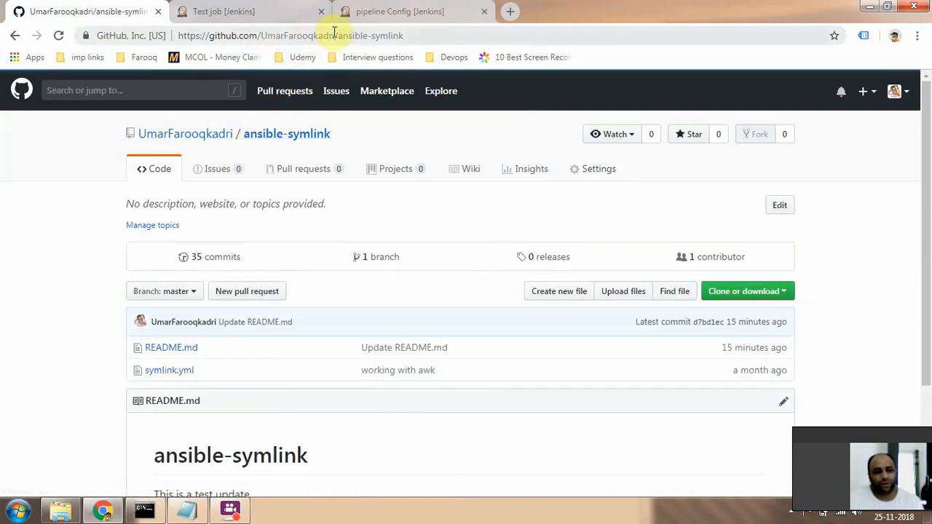
left_click(292, 35)
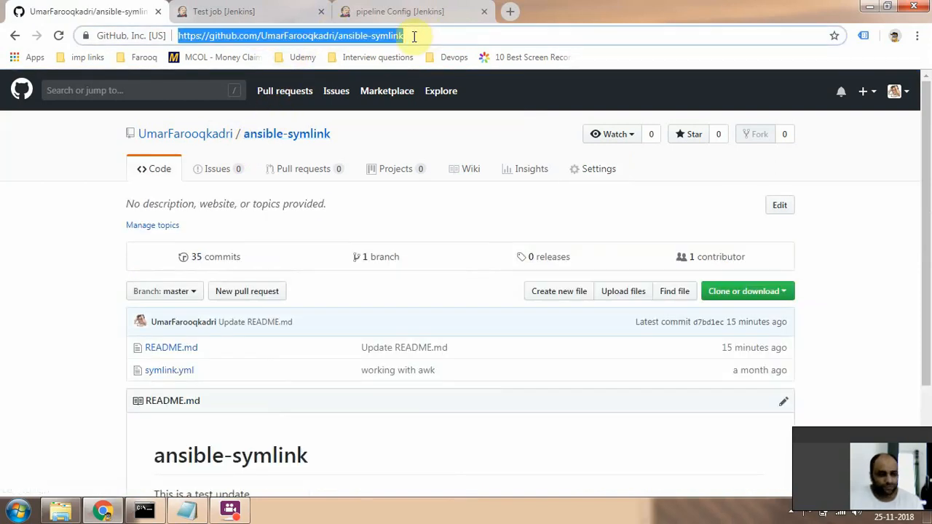
left_click(399, 10)
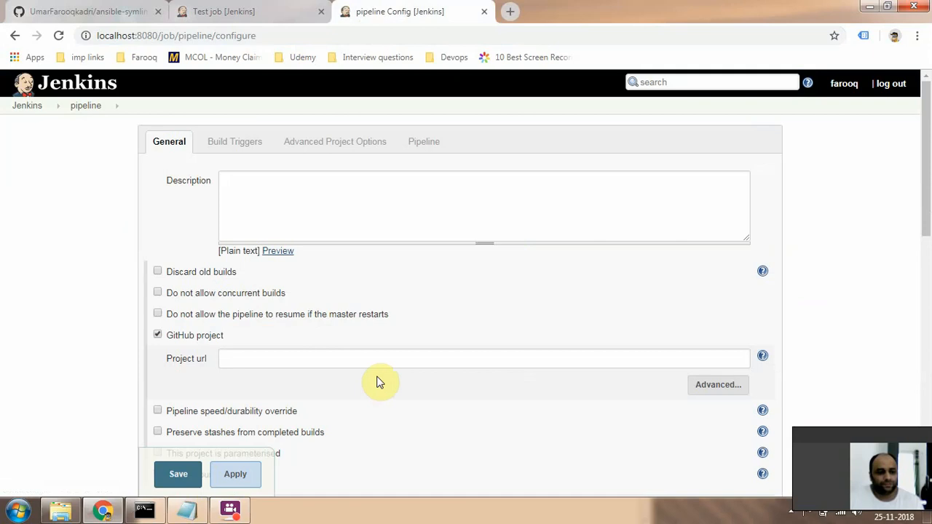
type("https://github.com/UmarFarooqkadri/ansible-symlink")
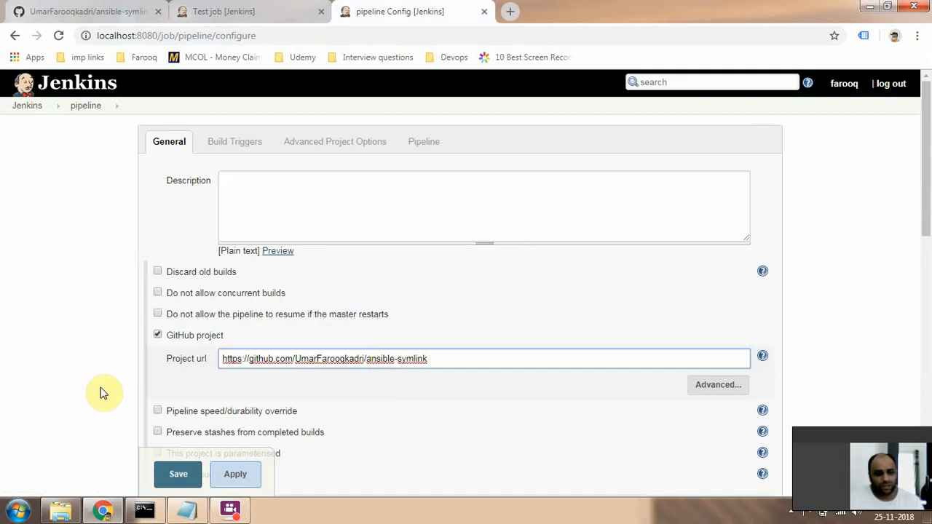
scroll("down", 3)
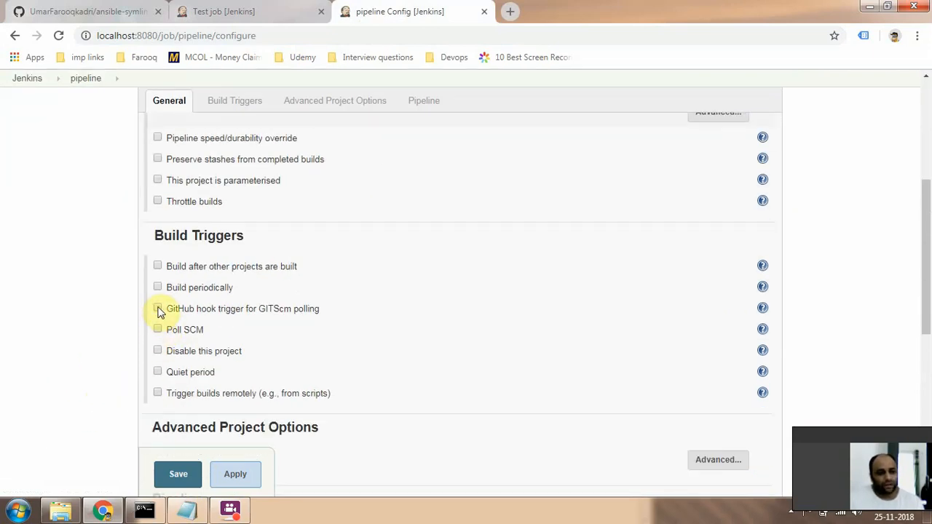
left_click(157, 308)
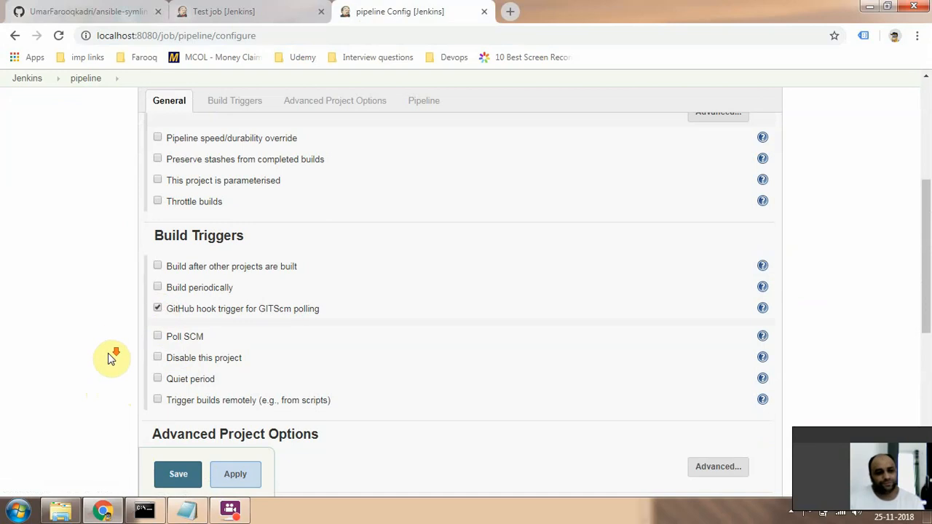
left_click(235, 101)
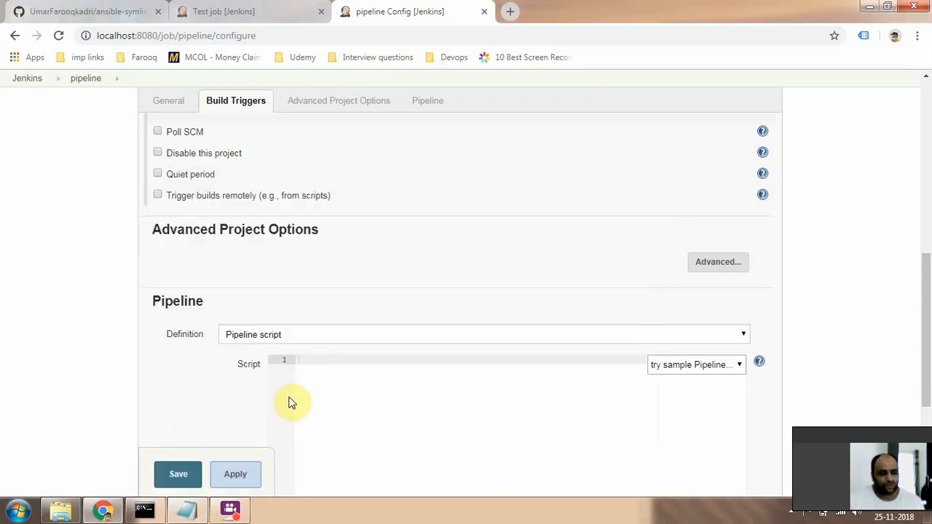
Enter the script properties([pipelineTriggers([githubPush()])]) and copy the repository's HTTPS clone address
type("properties([pipelineTriggers([githubPush()])])")
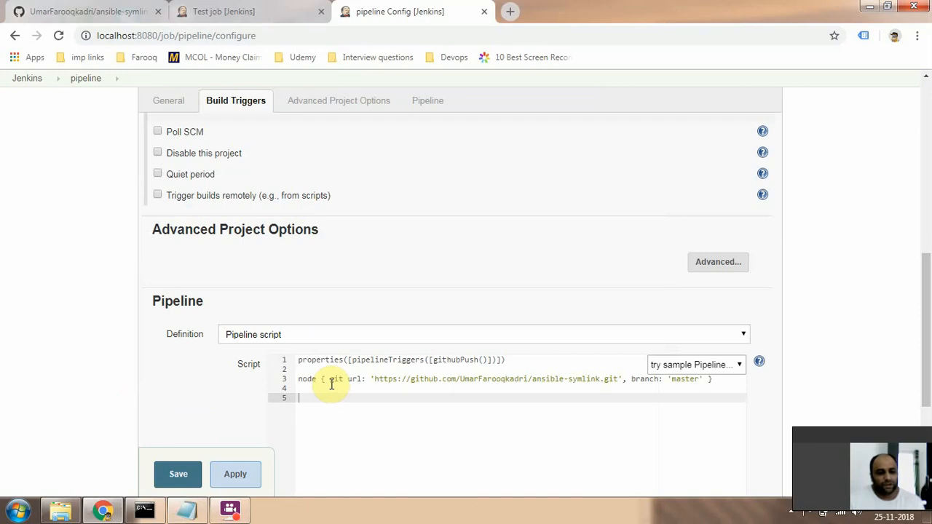
mouse_move(477, 422)
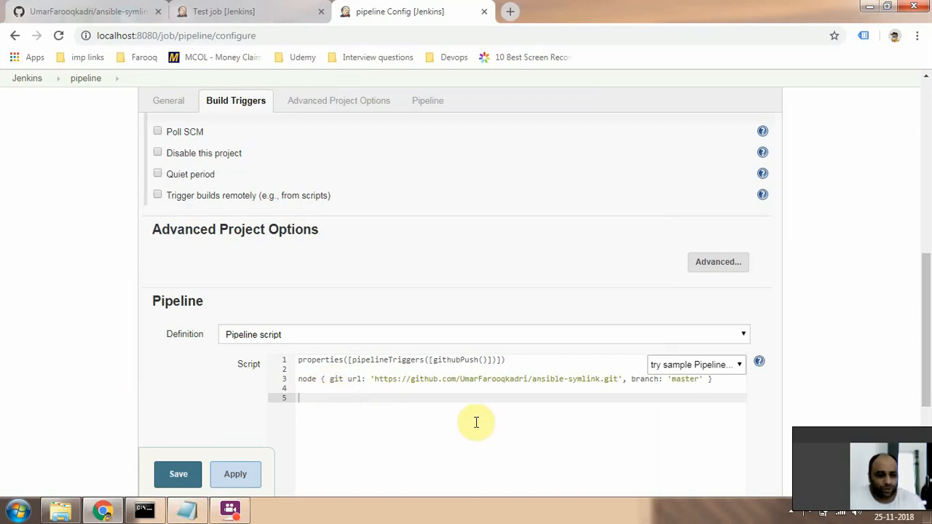
left_click(338, 100)
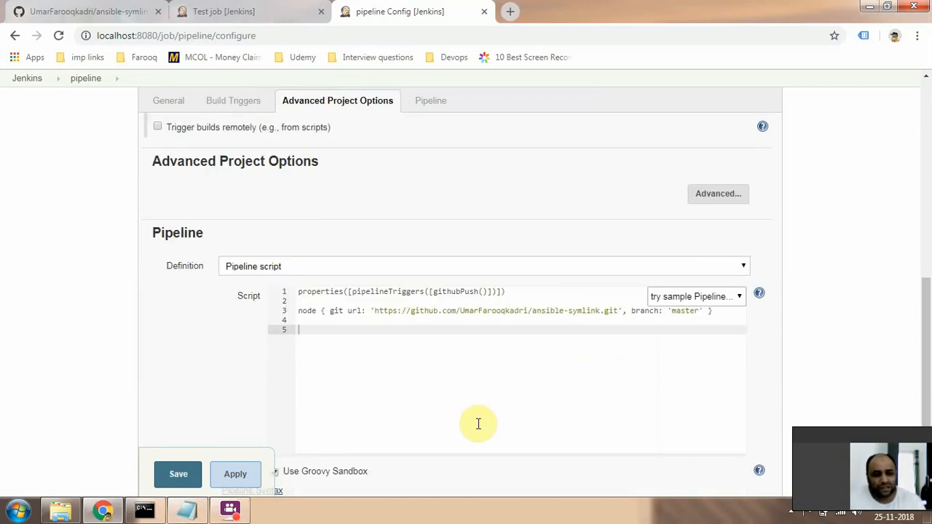
mouse_move(707, 332)
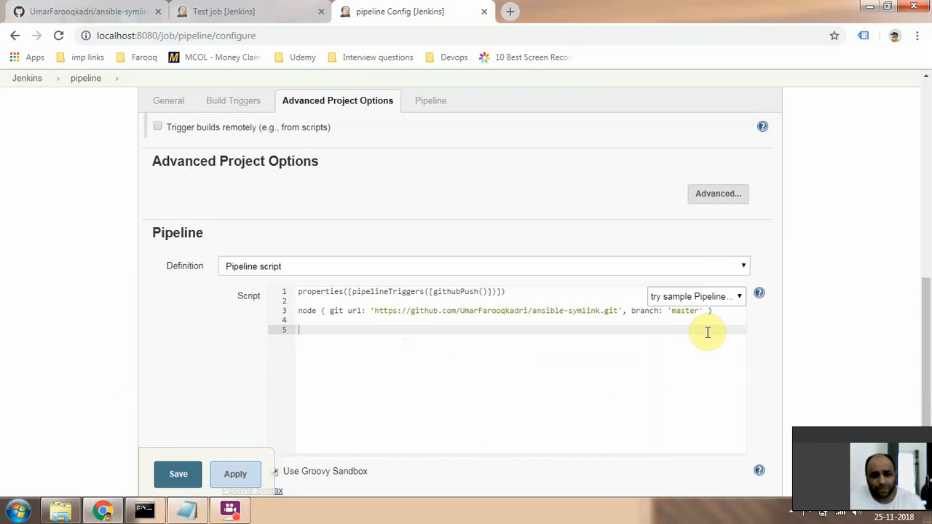
mouse_move(696, 310)
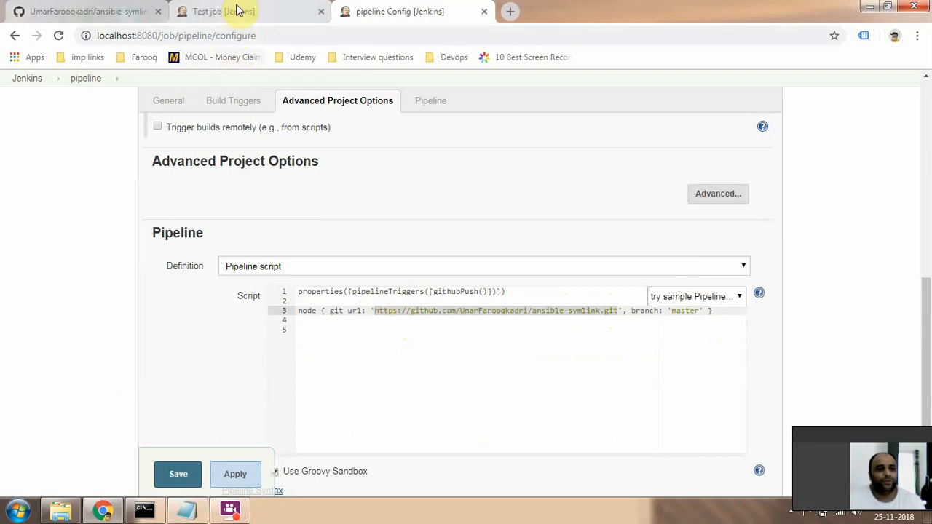
left_click(80, 11)
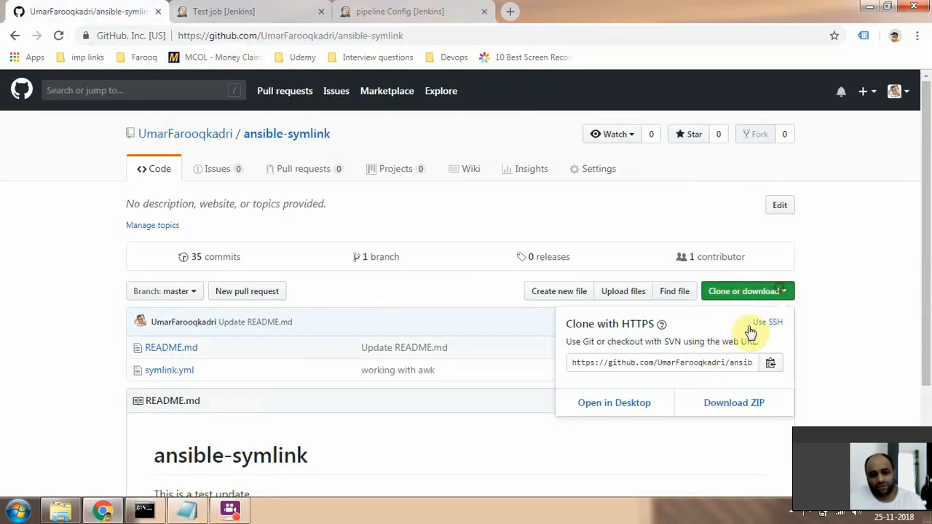
left_click(661, 362)
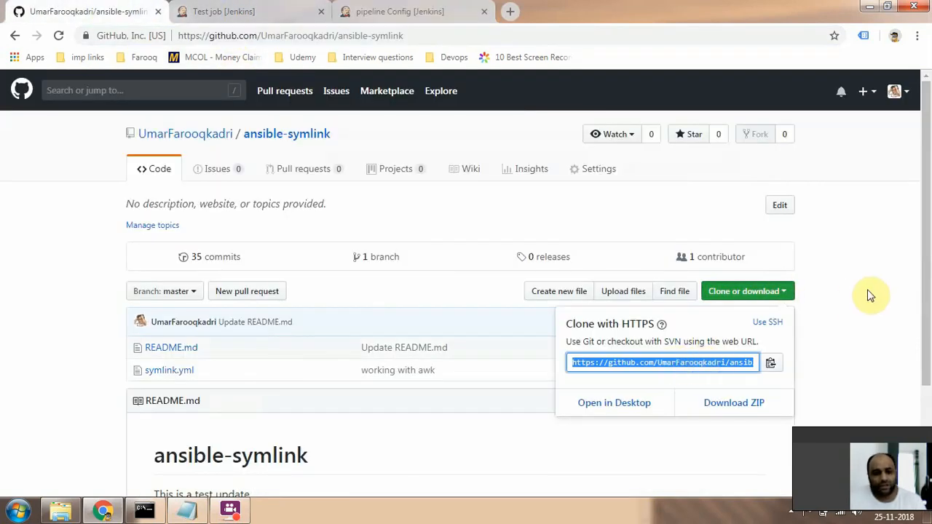
left_click(399, 11)
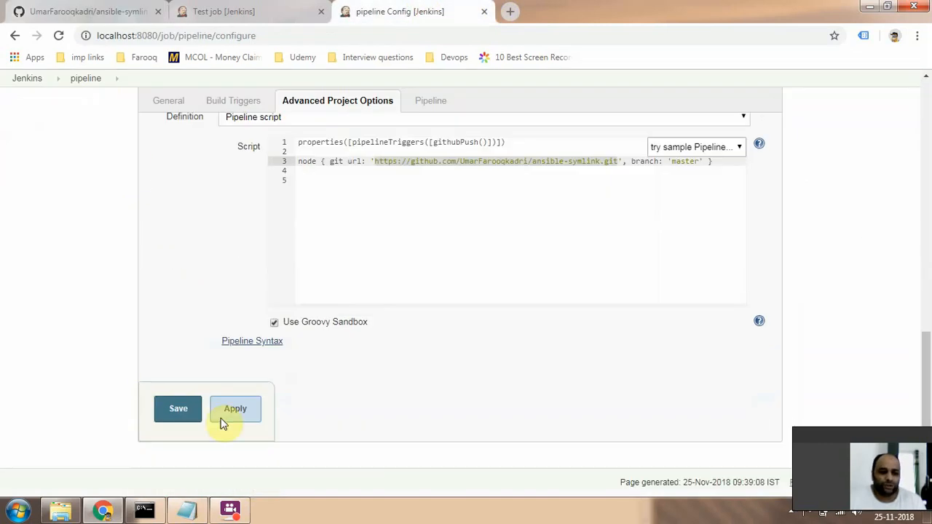
Apply and save the pipeline job configuration, returning to the job page
left_click(235, 408)
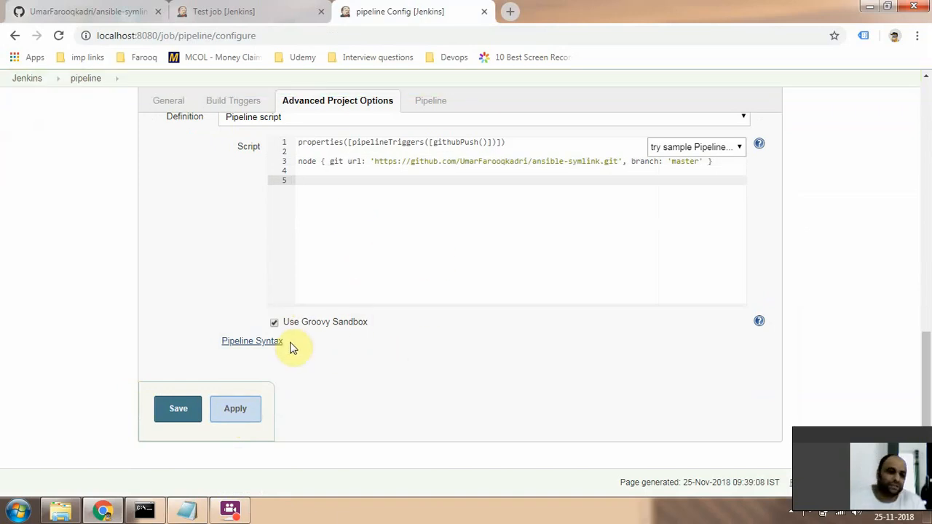
left_click(235, 408)
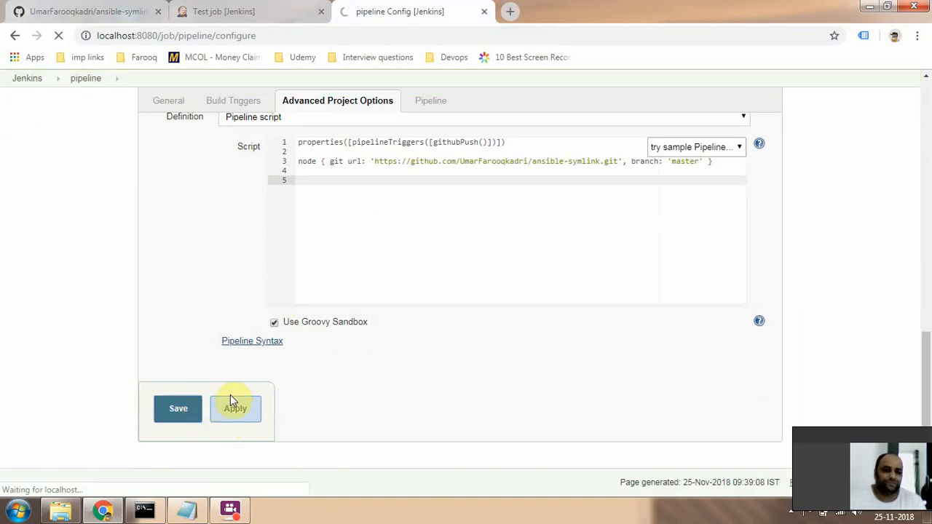
left_click(177, 408)
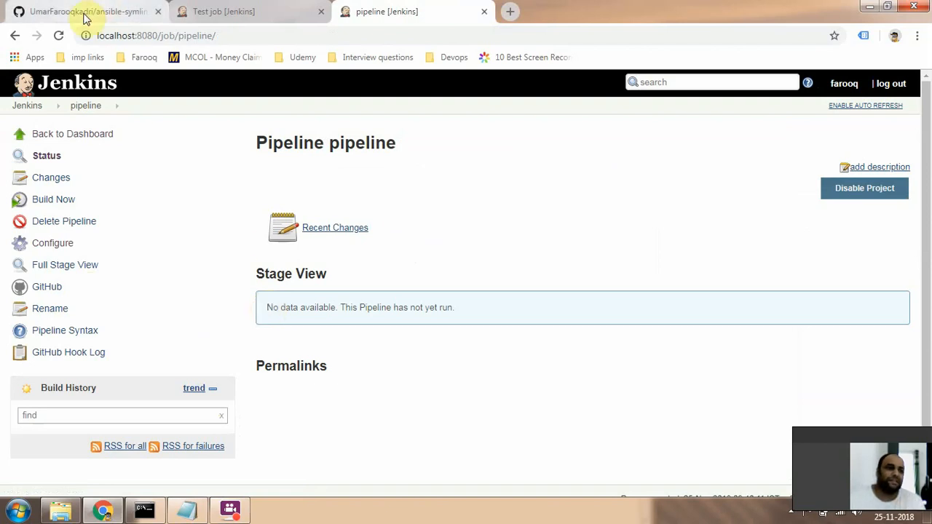
Edit the ansible-symlink README.md on GitHub and commit the change directly to master
left_click(83, 10)
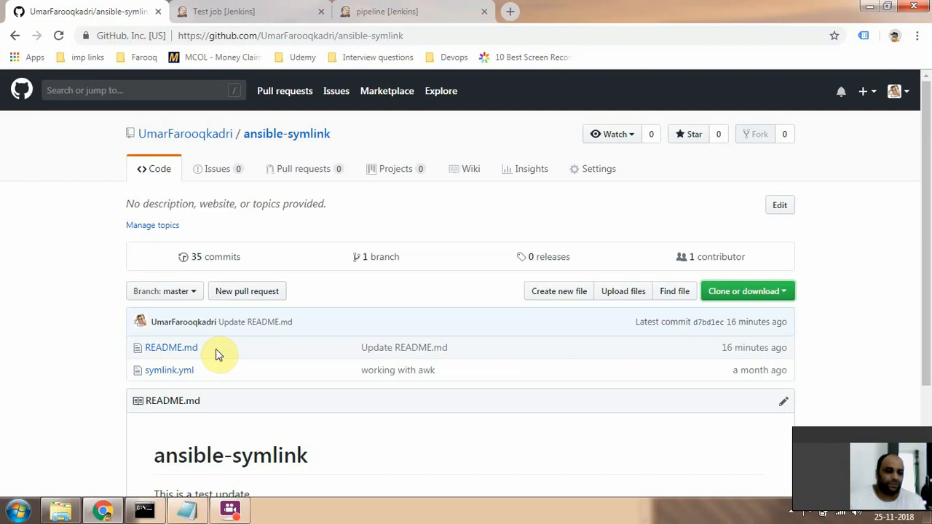
scroll("down", 3)
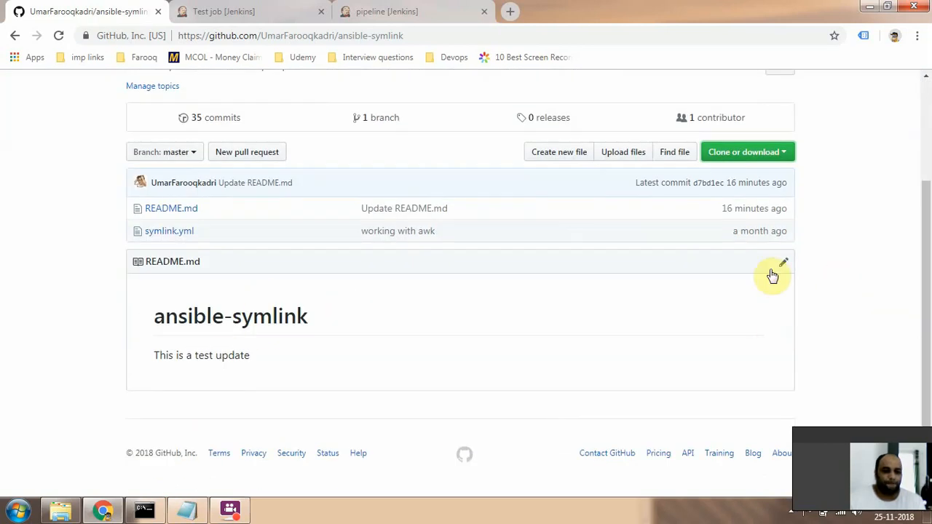
left_click(783, 262)
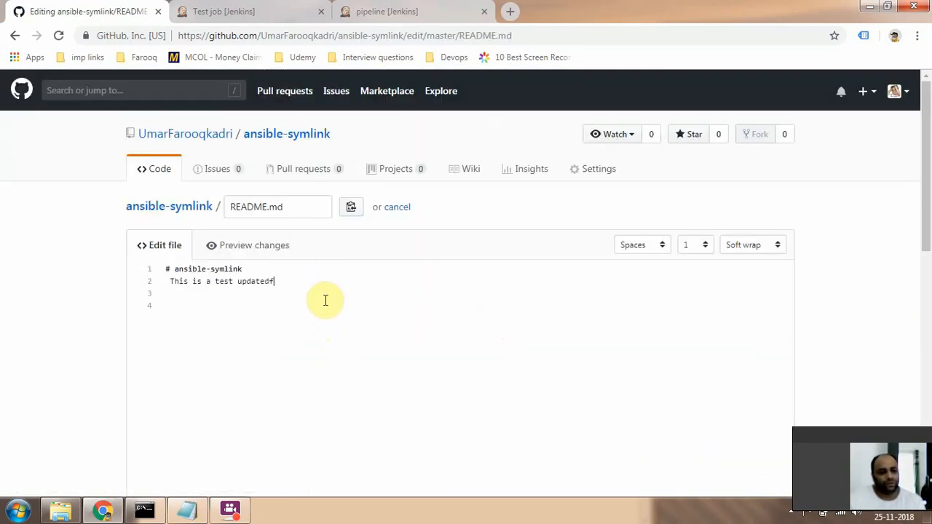
scroll("down", 3)
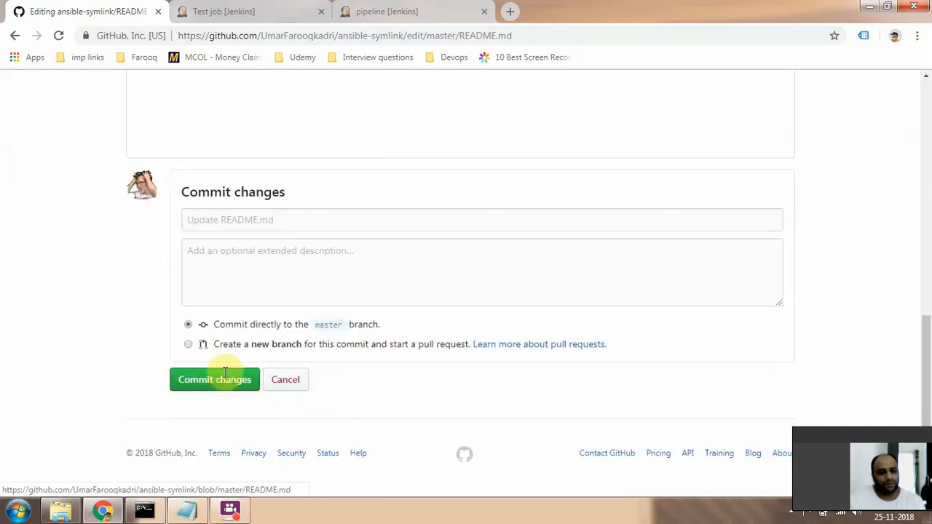
left_click(214, 379)
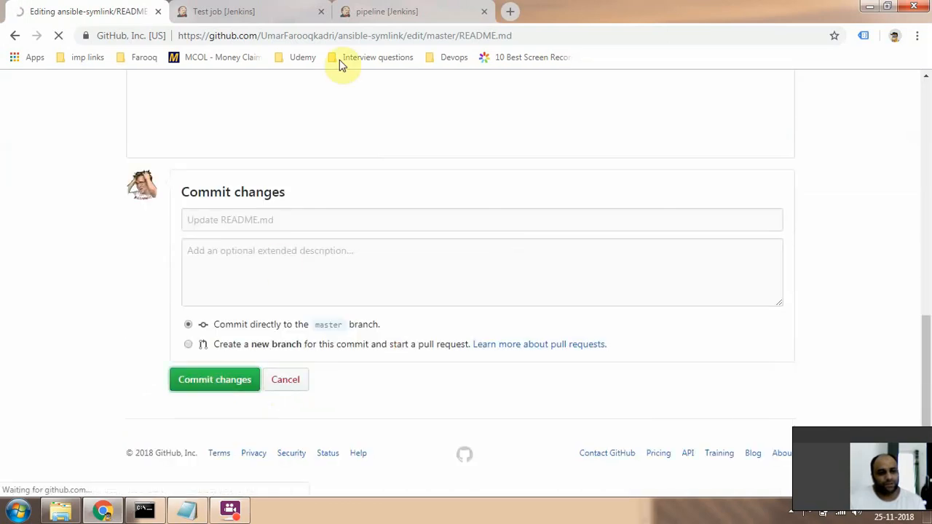
left_click(385, 11)
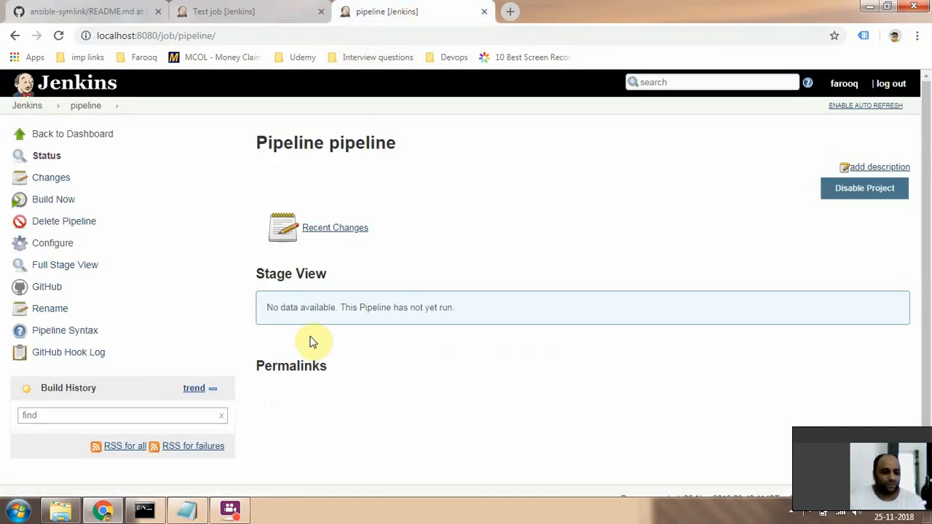
mouse_move(305, 334)
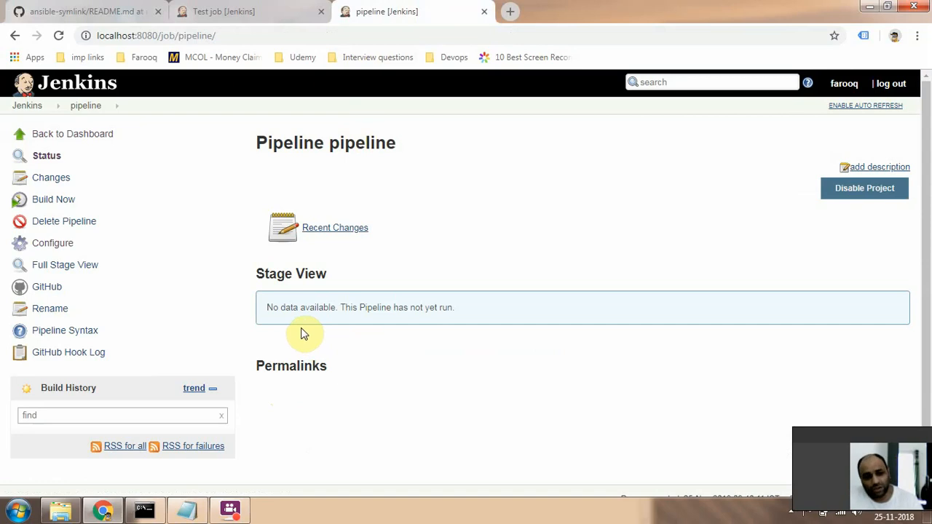
mouse_move(29, 291)
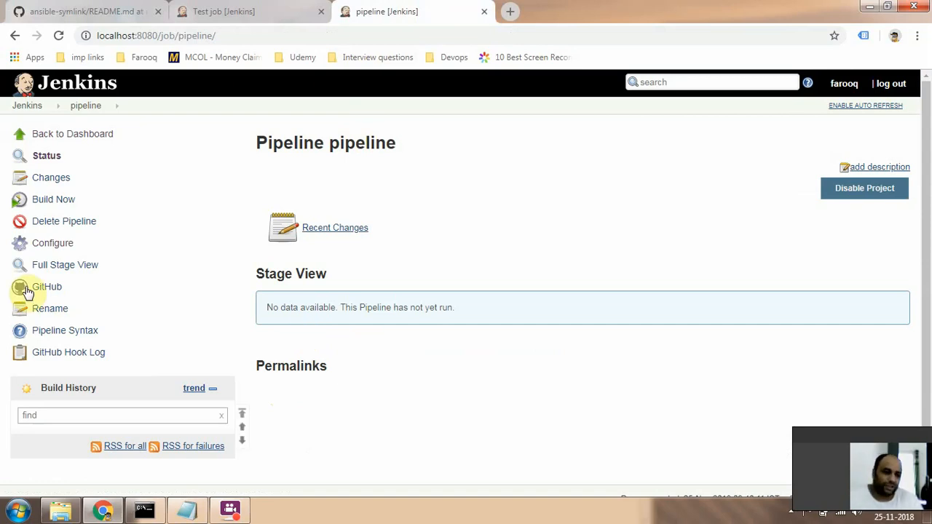
mouse_move(102, 339)
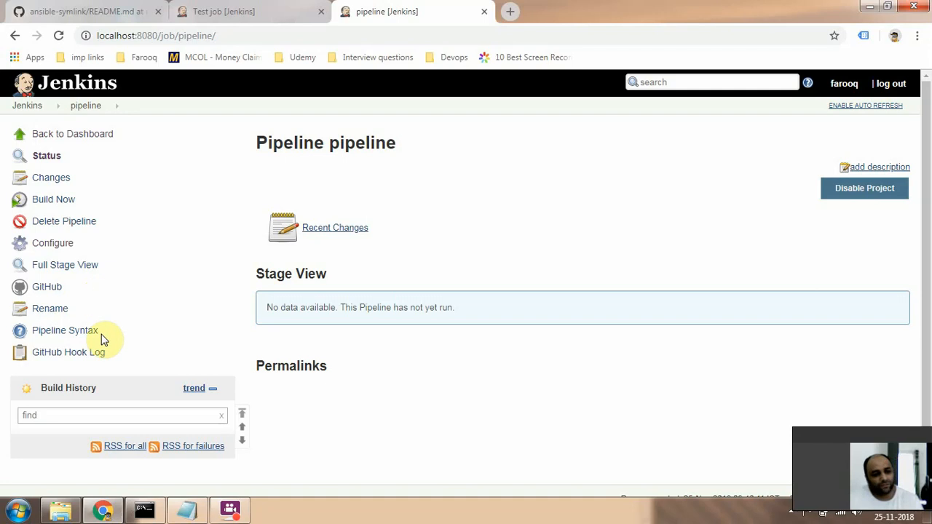
mouse_move(84, 374)
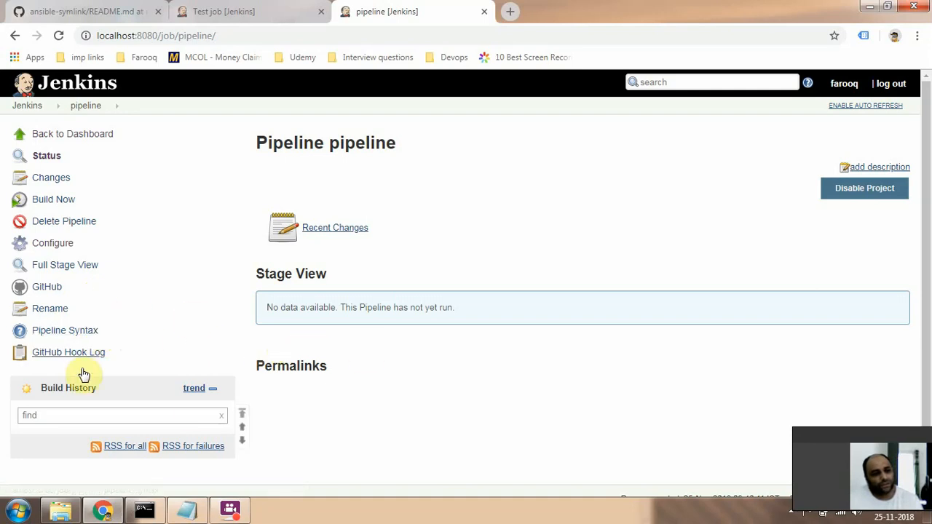
mouse_move(123, 317)
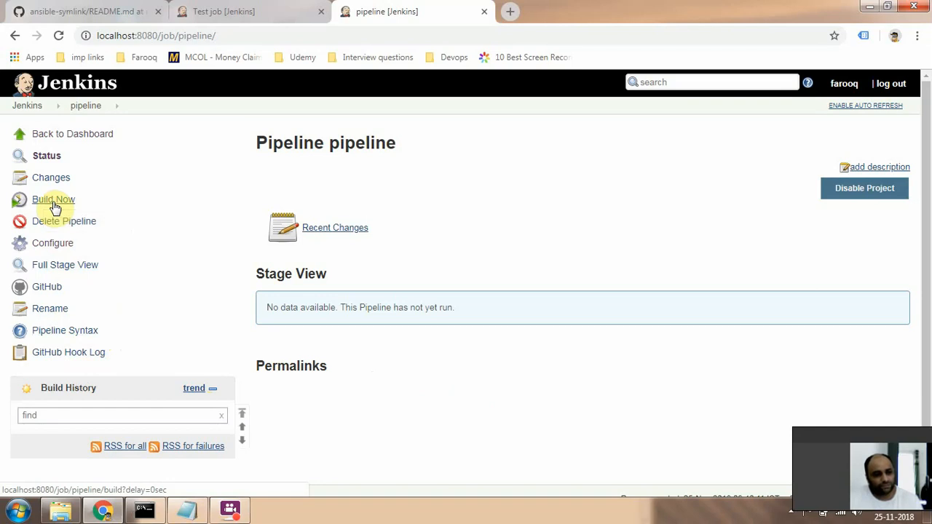
Start build #1 of the pipeline job with Build Now
left_click(54, 199)
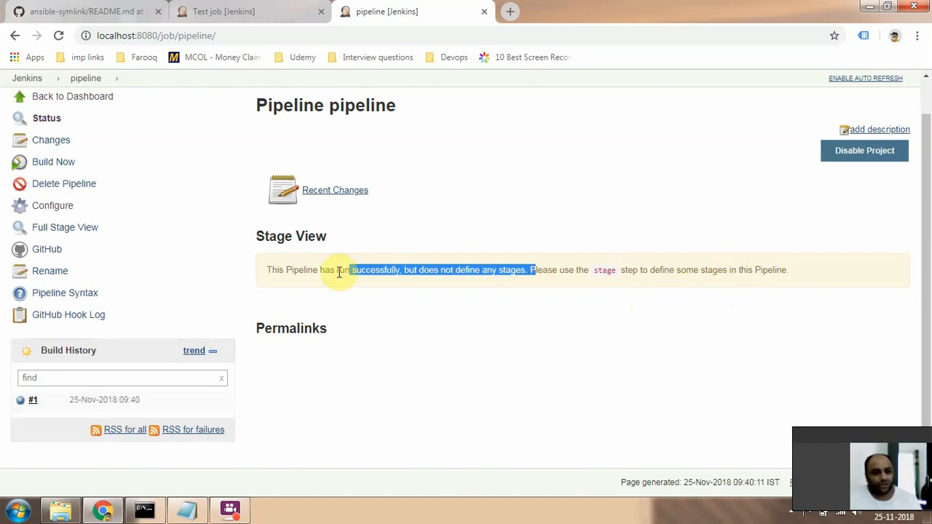
Edit the README.md again on GitHub and commit the update directly to master
left_click(84, 11)
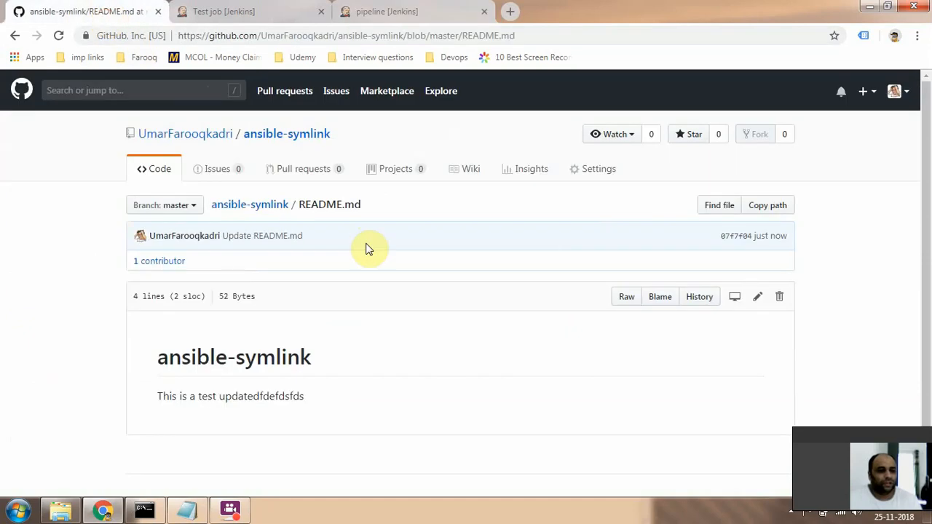
left_click(757, 296)
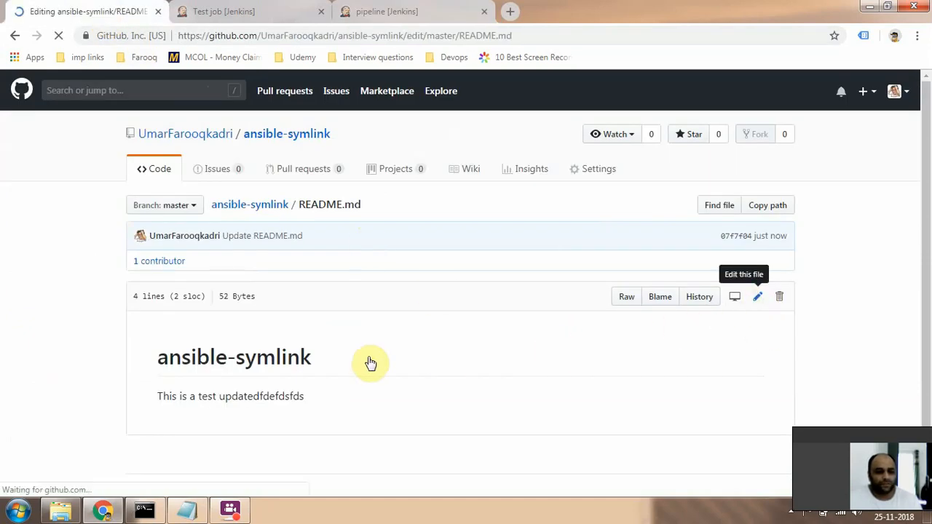
left_click(757, 296)
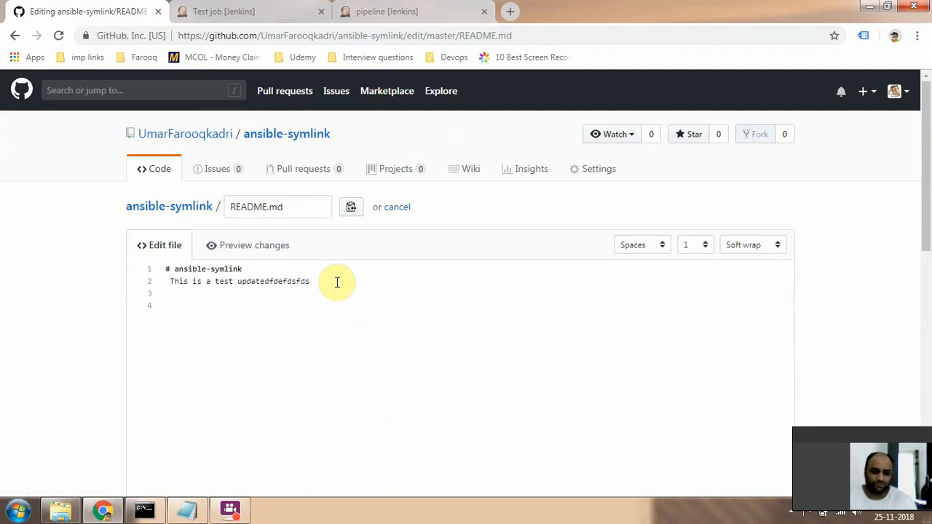
scroll("down", 3)
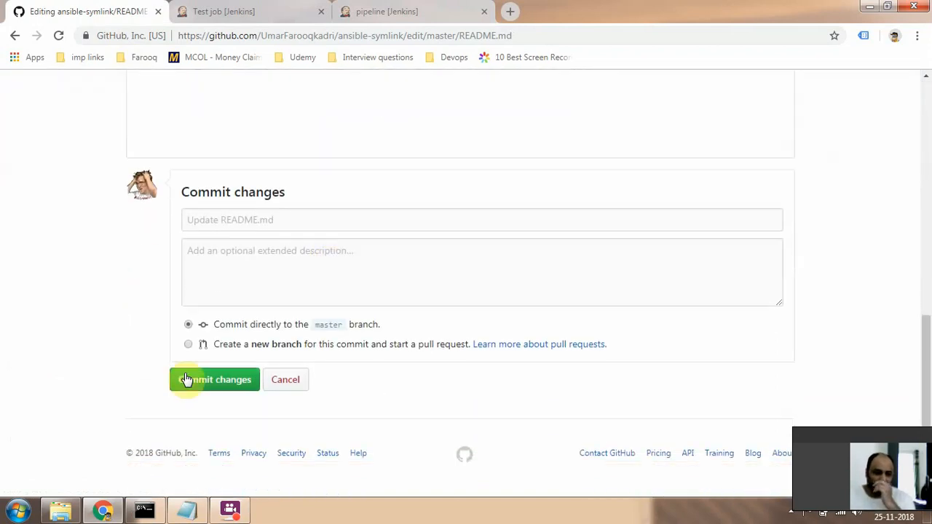
left_click(214, 379)
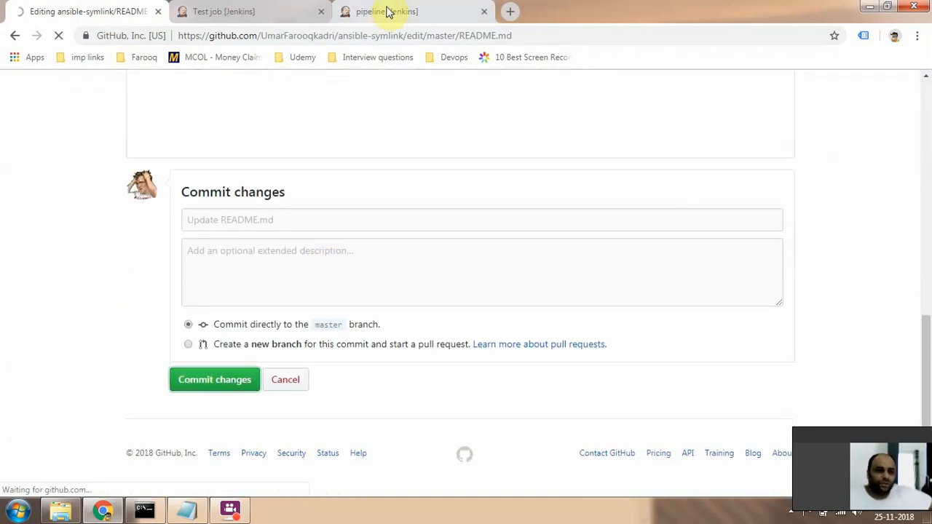
Return to the Jenkins job page and check Build History for the auto-queued build #2
left_click(386, 11)
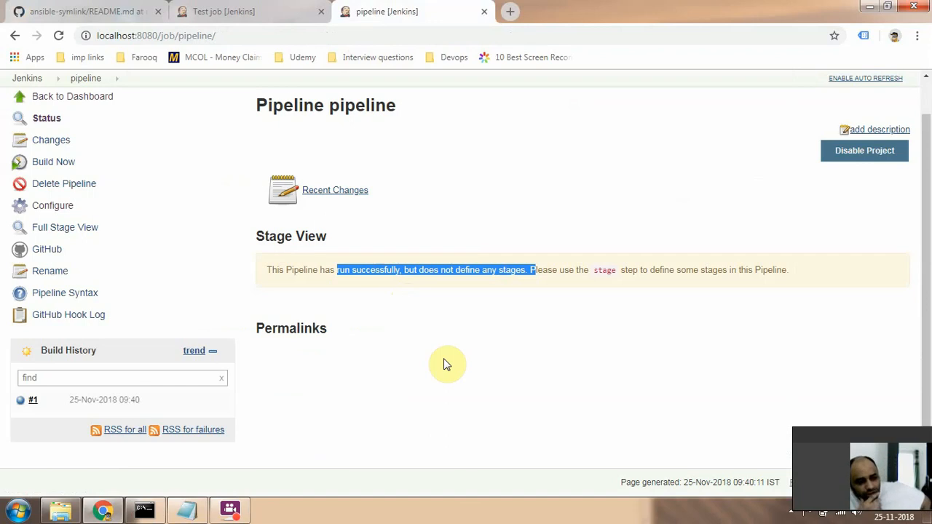
left_click(53, 161)
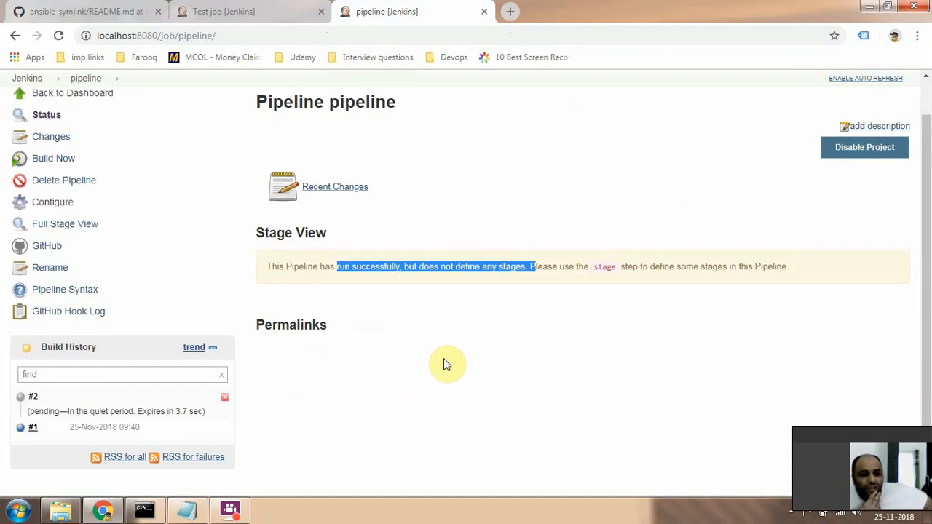